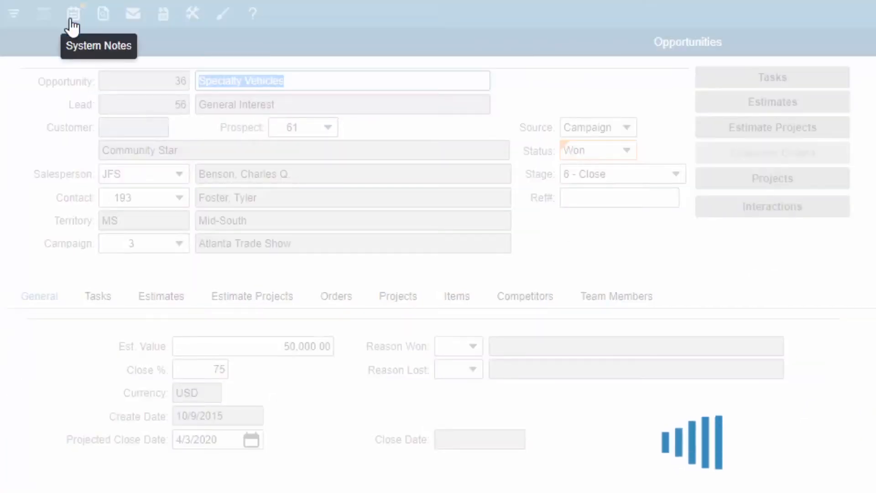
Step: Show the Infor Go main list with Homepages, Enterprise Quoting and Inbox, then Salesperson Home
click(73, 13)
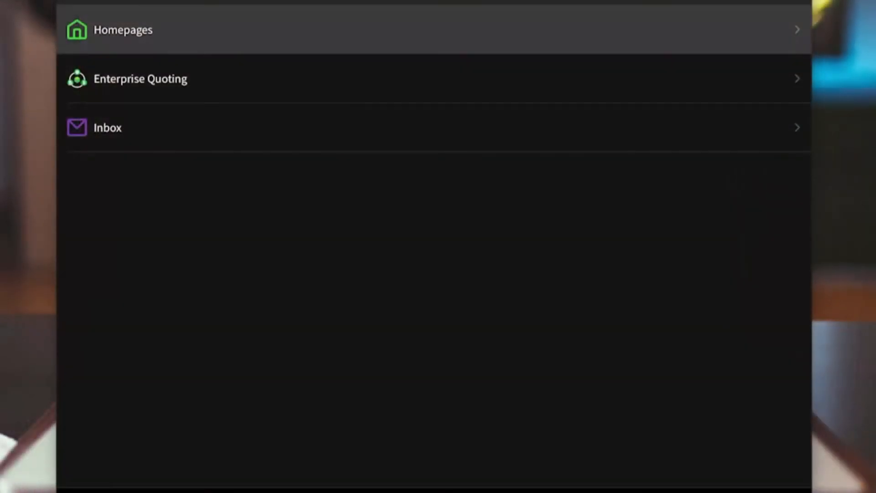
click(122, 30)
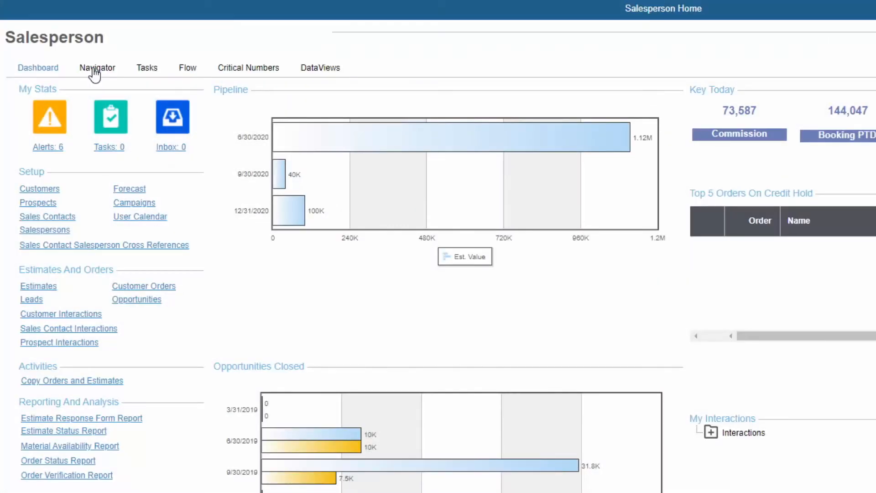
click(96, 67)
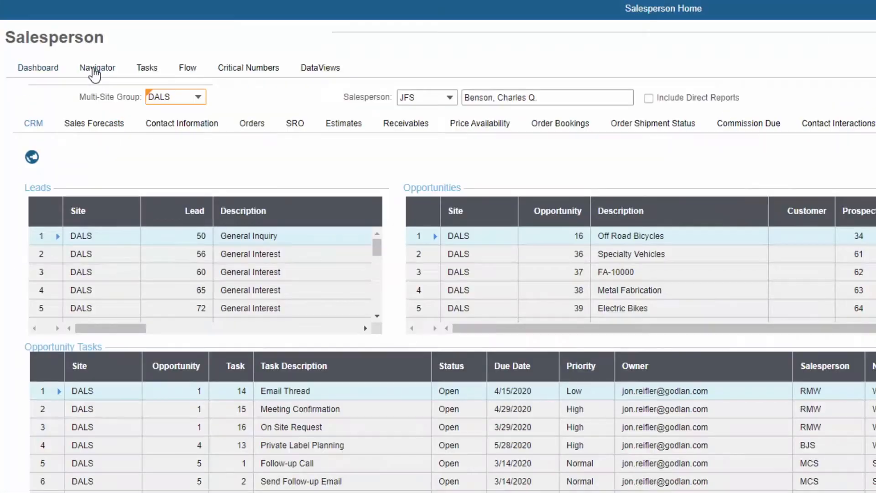
click(97, 67)
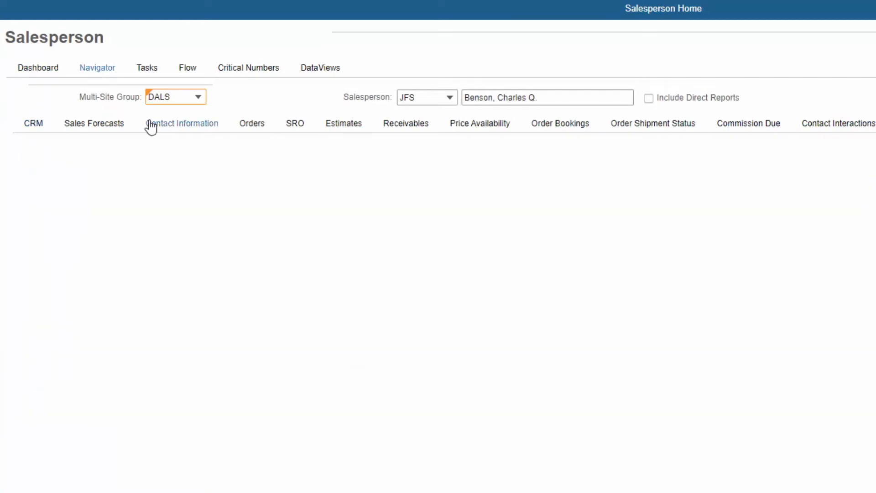
click(184, 123)
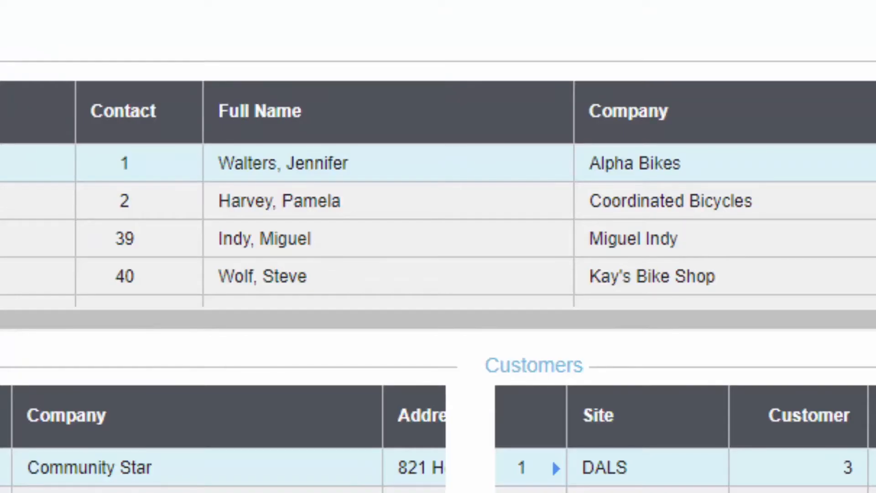